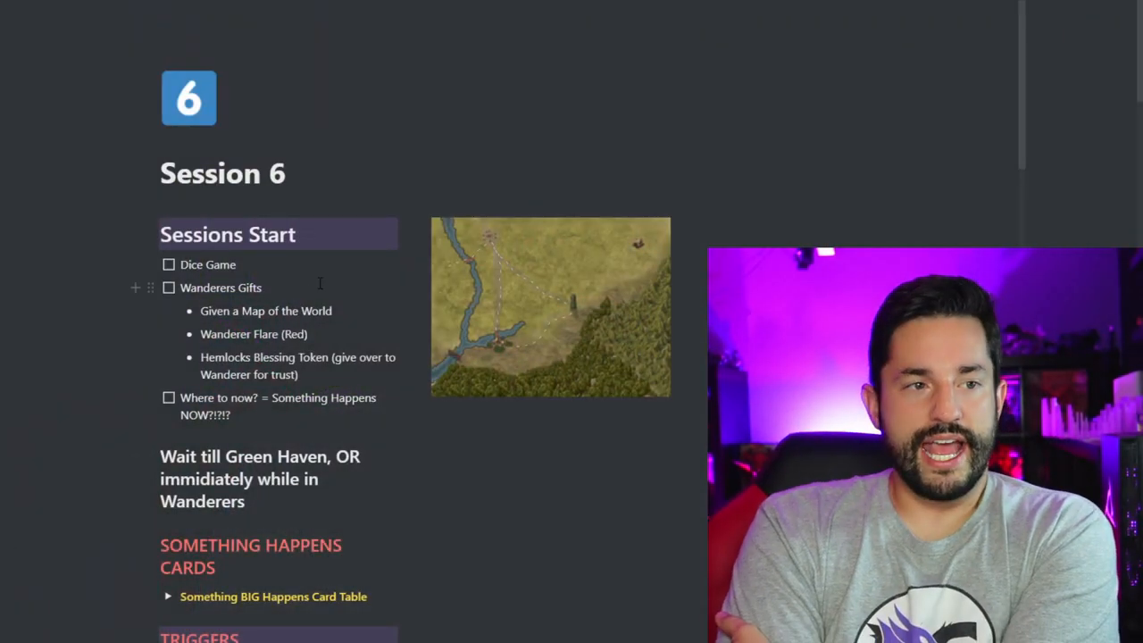
# Step: Scroll past the Sessions Start checklist and map to the Triggers and Traveling sections
pyautogui.scroll(-3)
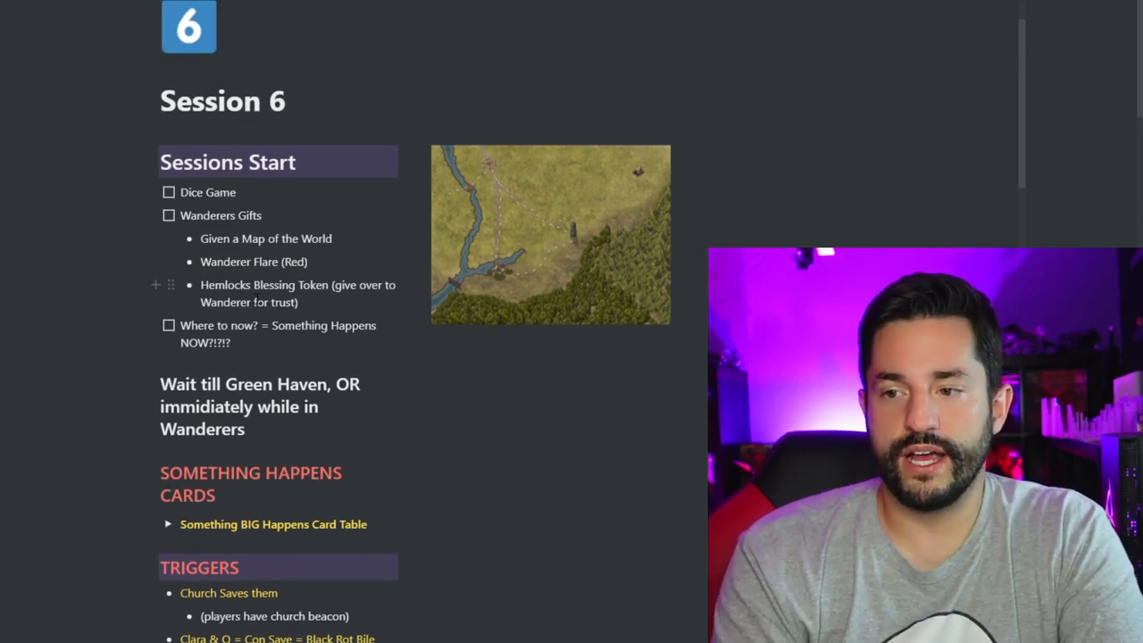
pyautogui.scroll(-3)
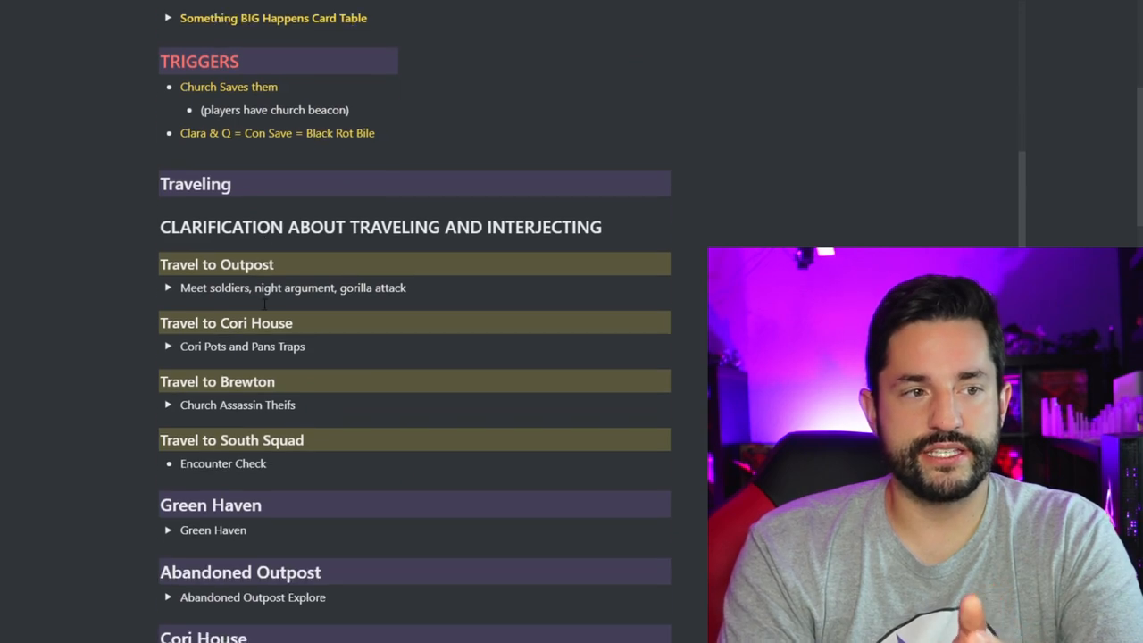
pyautogui.scroll(3)
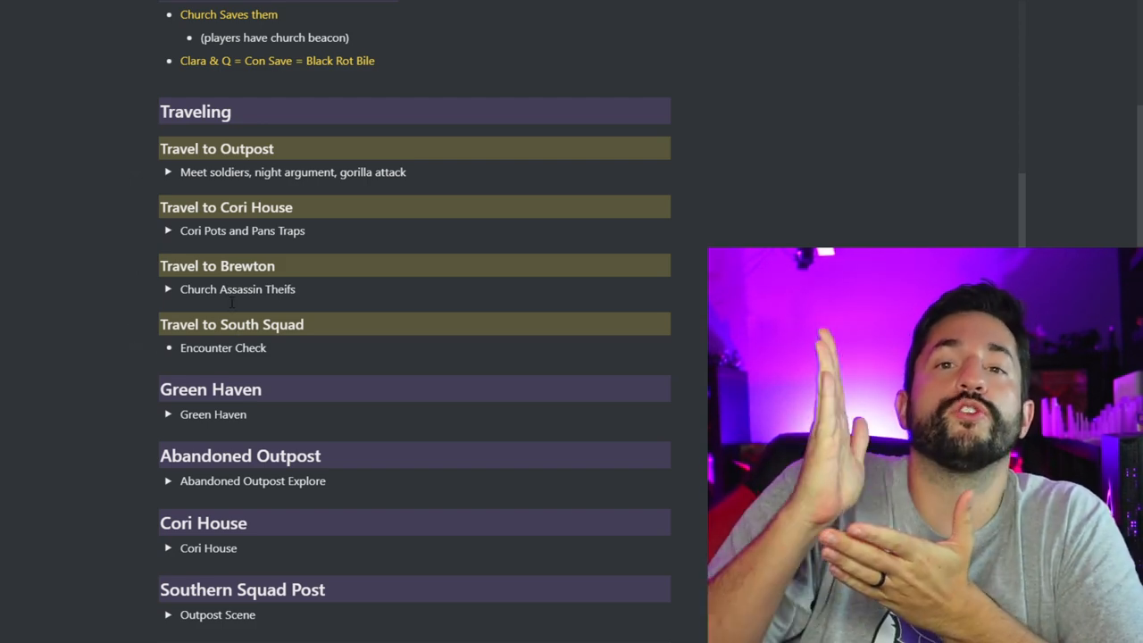
pyautogui.scroll(-3)
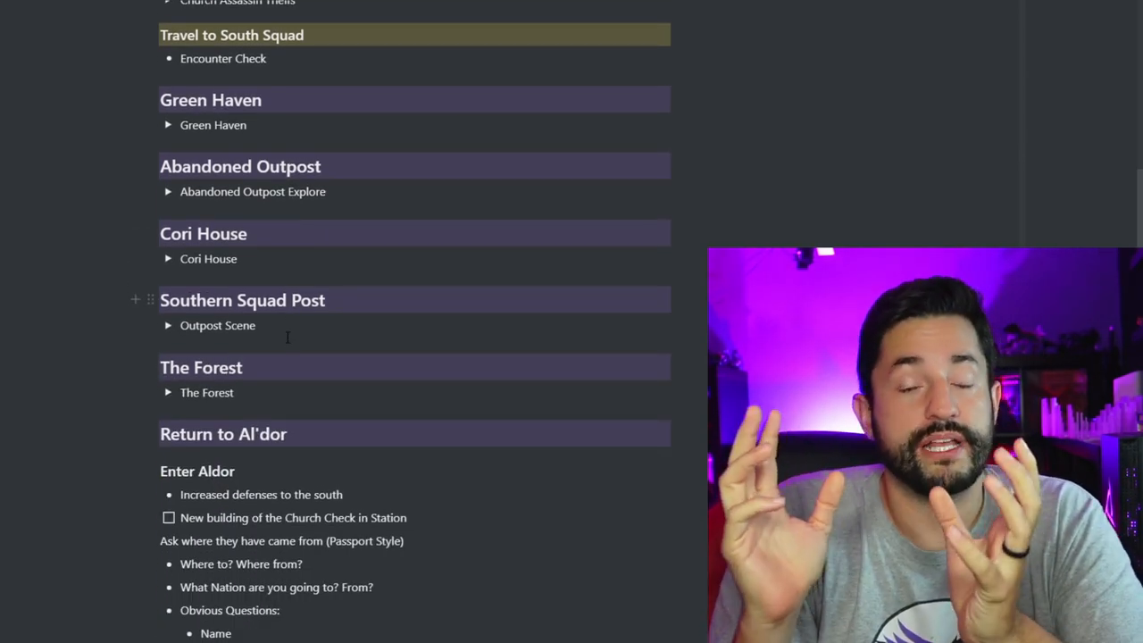
pyautogui.scroll(3)
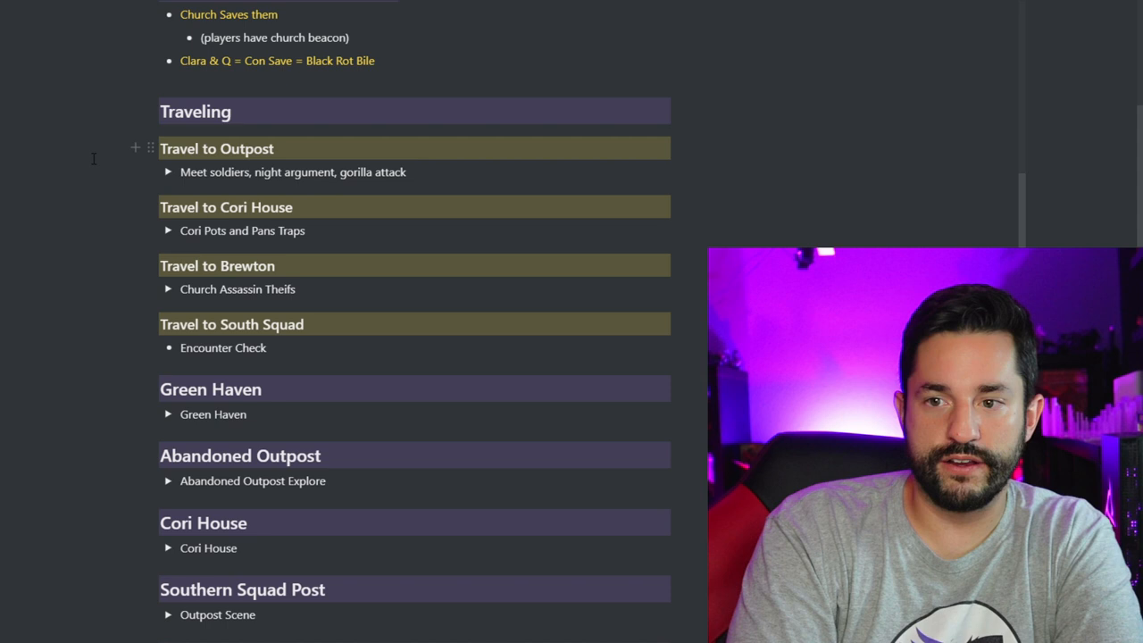
pyautogui.moveTo(143, 480)
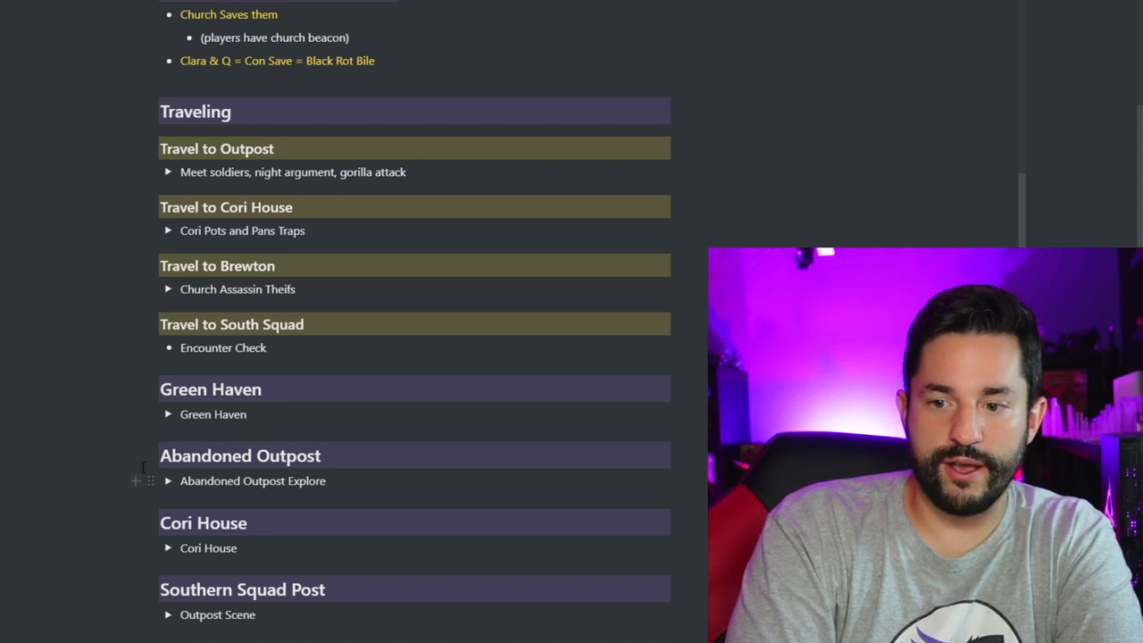
pyautogui.click(167, 172)
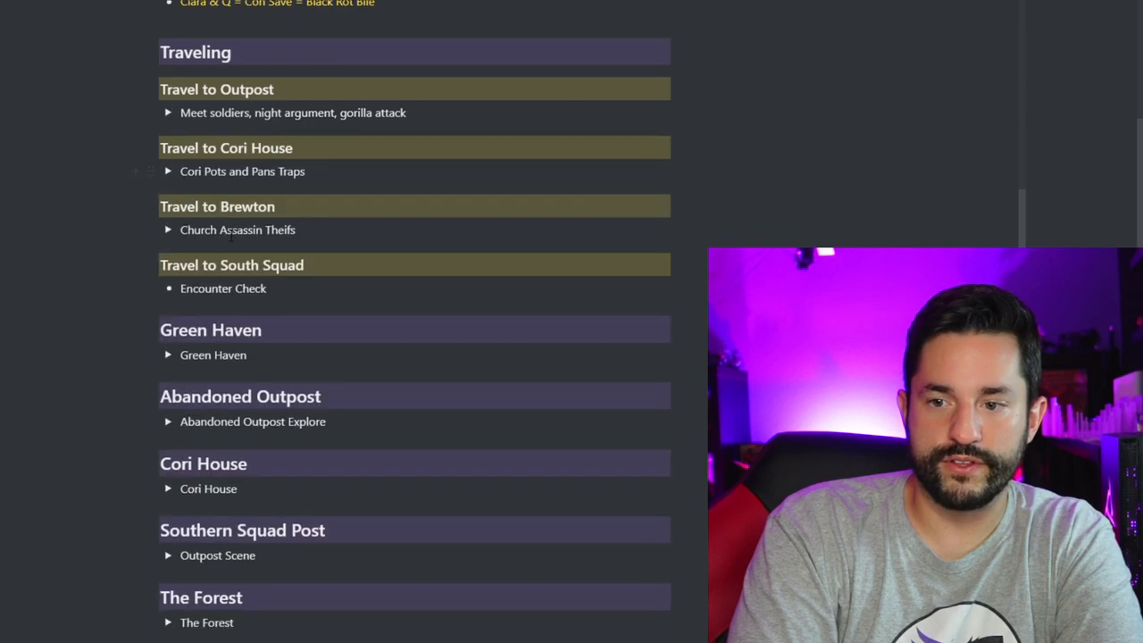
# Step: Scroll through the Abandoned Outpost setting, stuff to find and scouting log notes
pyautogui.scroll(-3)
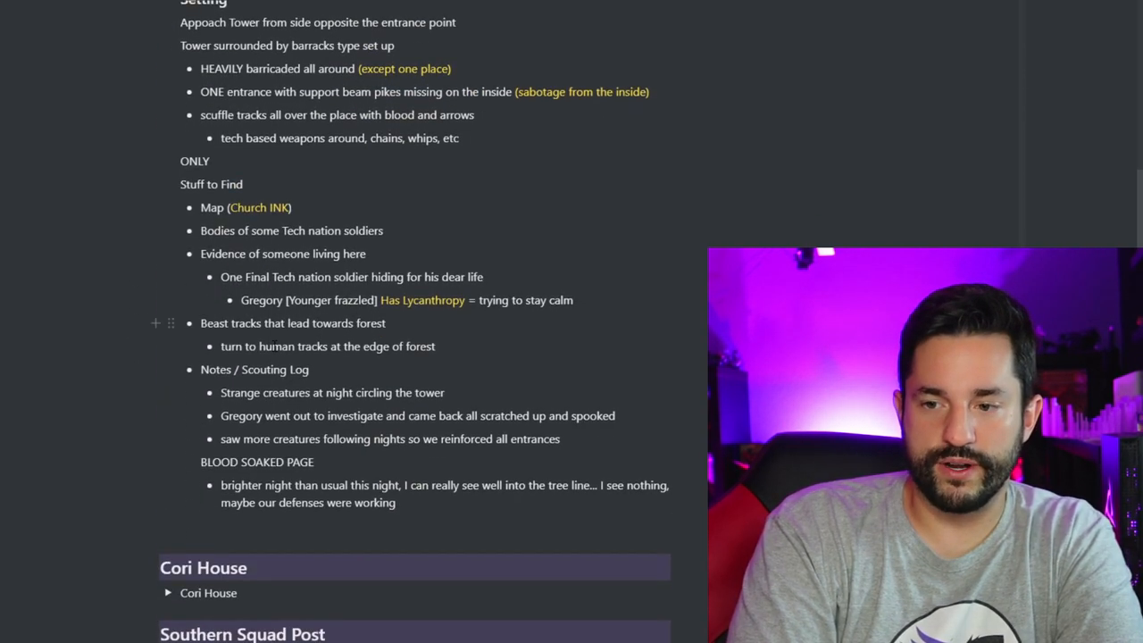
pyautogui.scroll(-3)
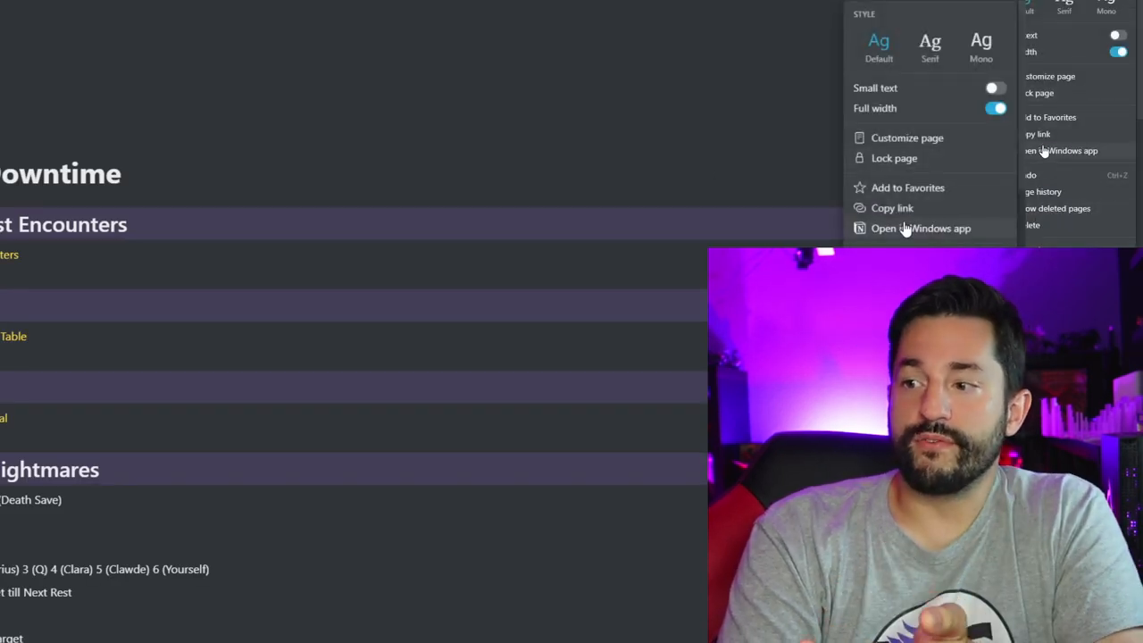
# Step: Switch off Full width for the Rest & Downtime page
pyautogui.click(997, 108)
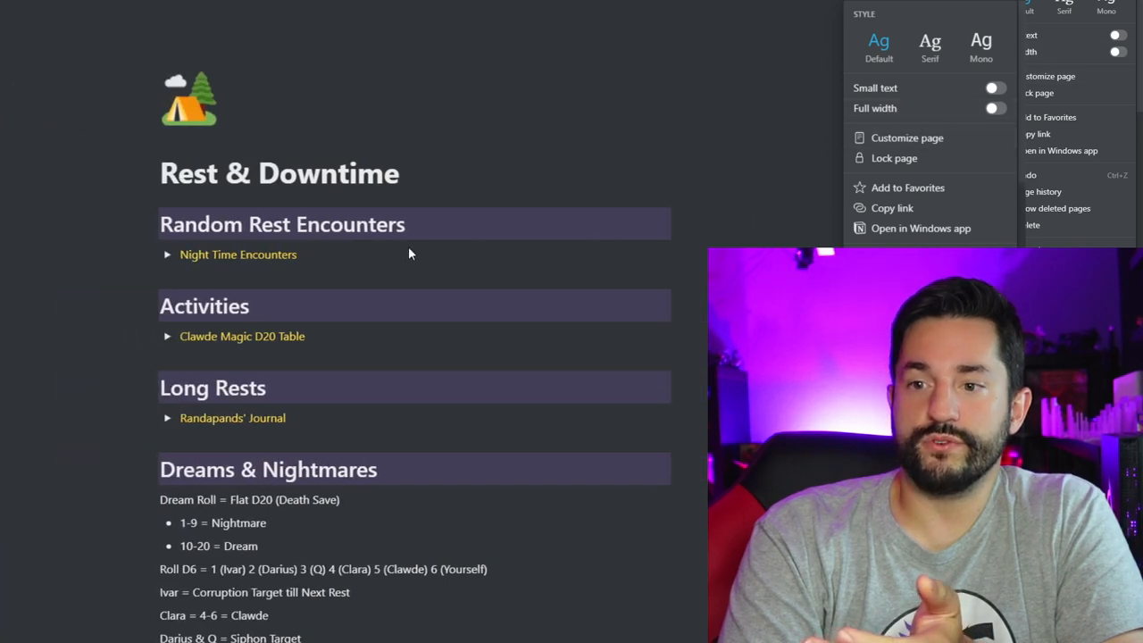
pyautogui.moveTo(321, 418)
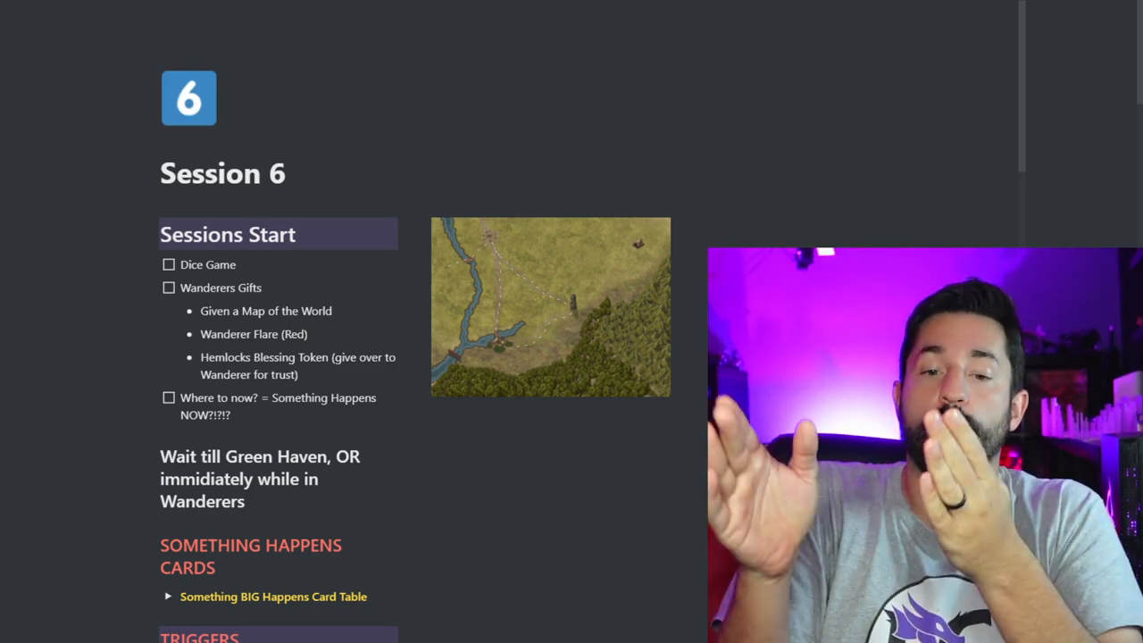
pyautogui.scroll(-3)
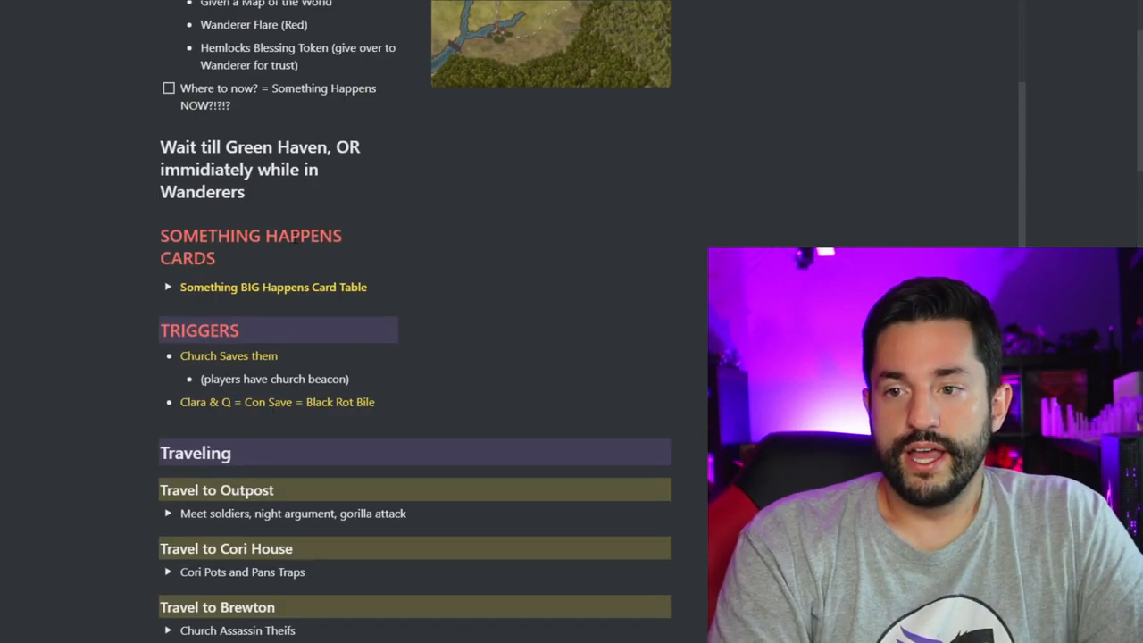
pyautogui.scroll(-3)
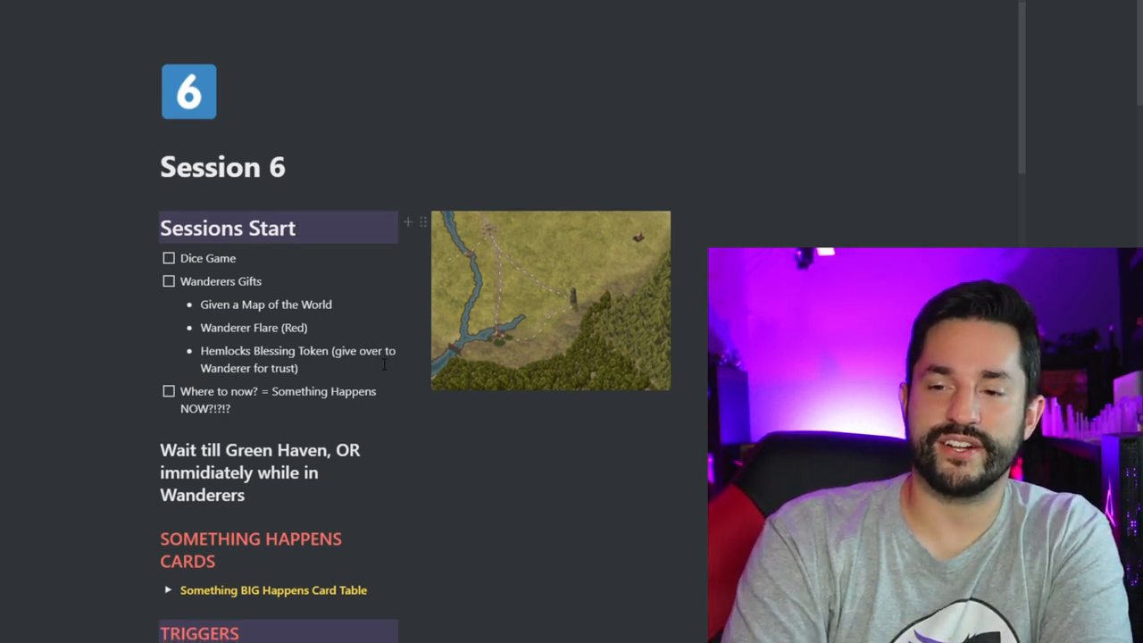
pyautogui.scroll(-3)
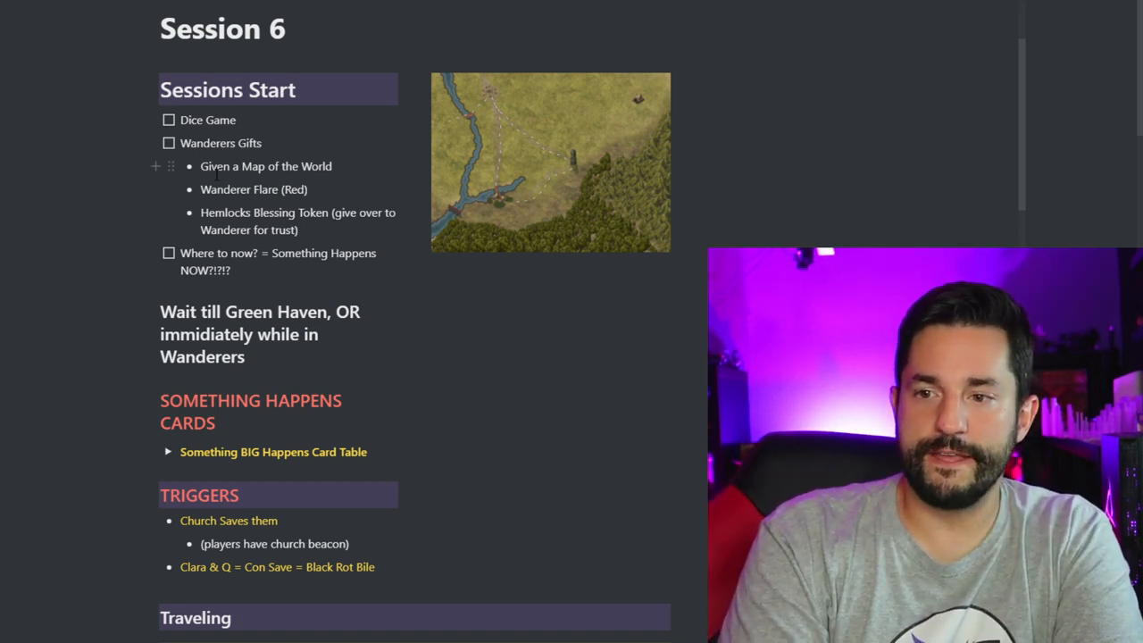
pyautogui.scroll(-3)
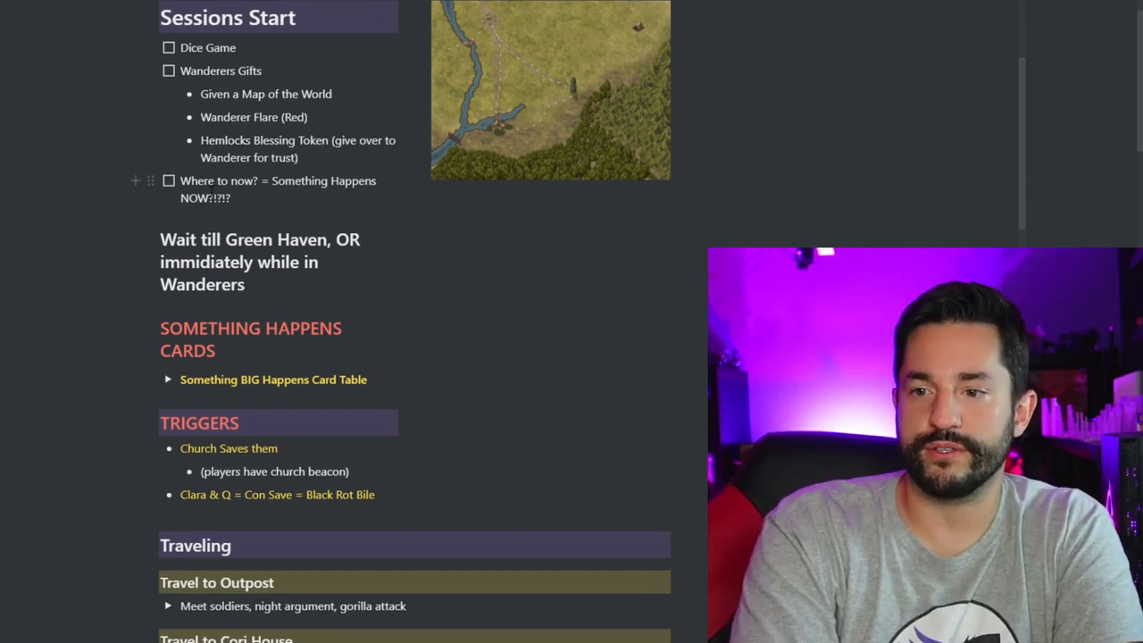
pyautogui.scroll(-3)
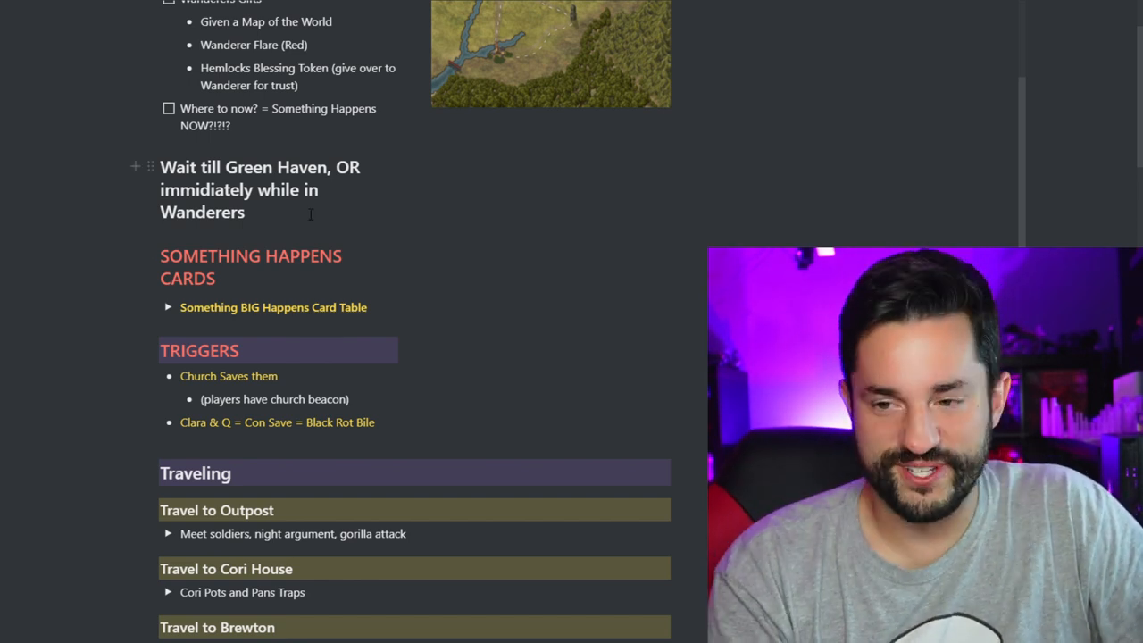
pyautogui.scroll(-3)
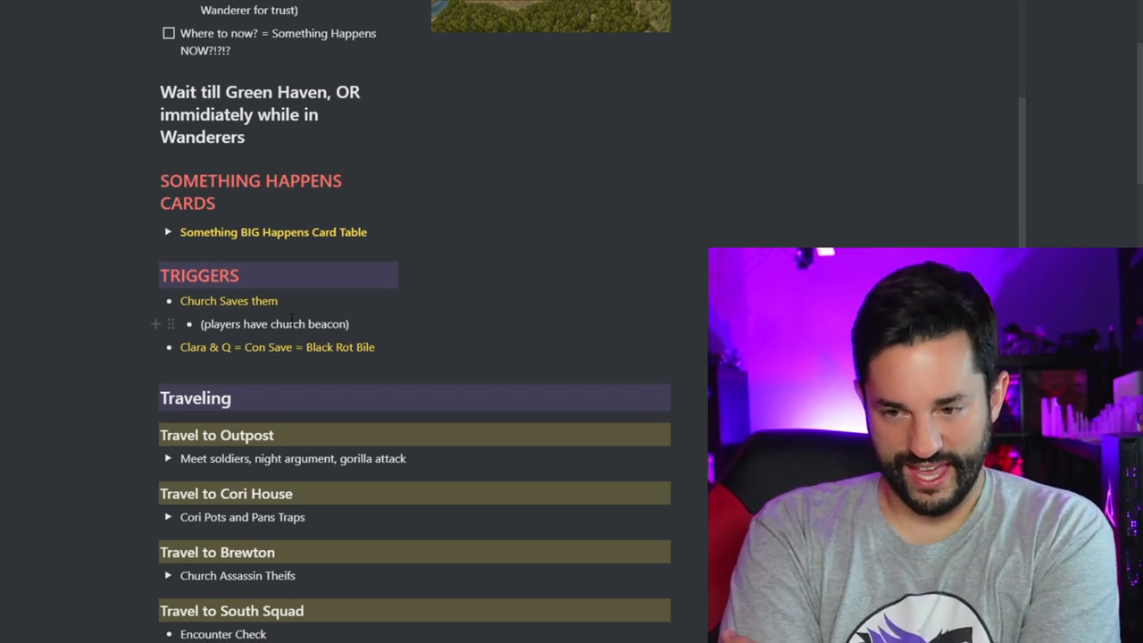
pyautogui.scroll(-3)
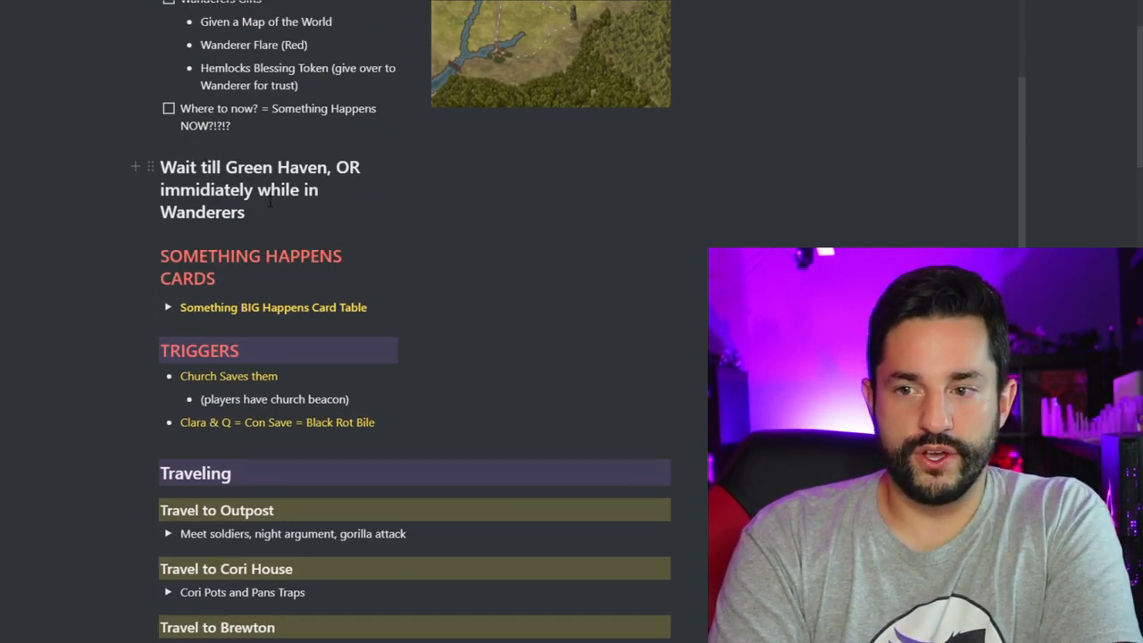
pyautogui.scroll(-3)
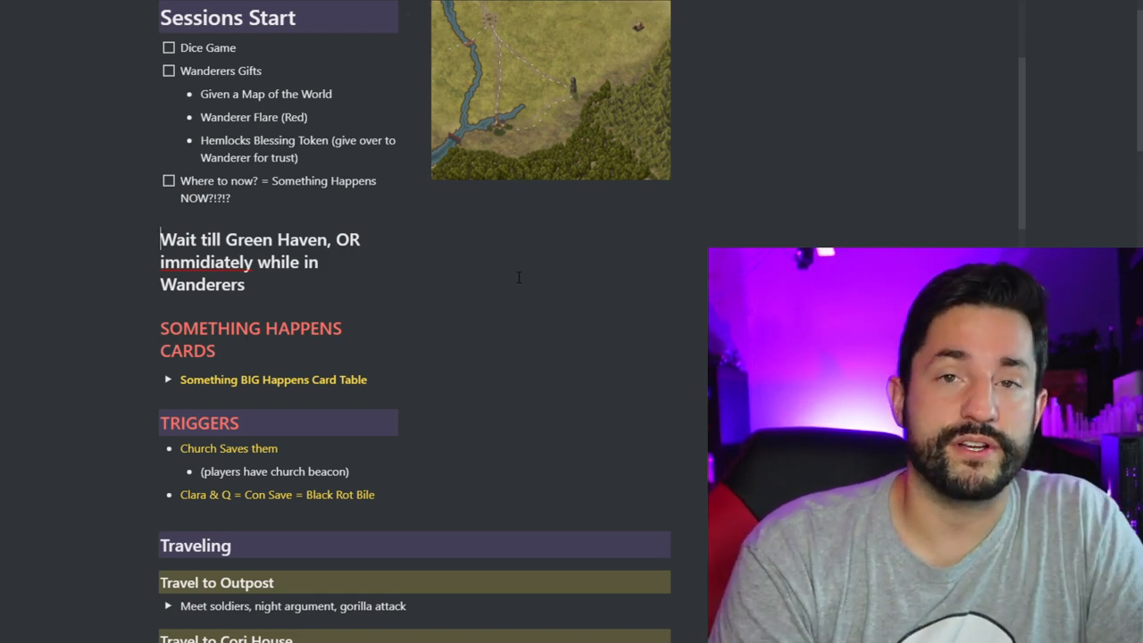
pyautogui.scroll(-3)
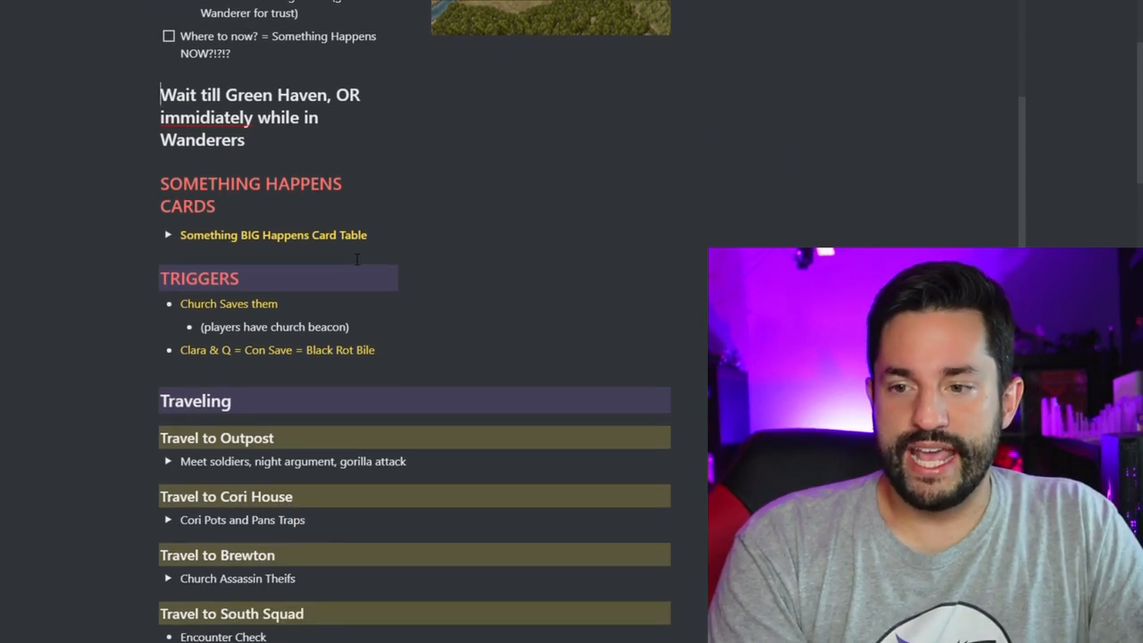
pyautogui.scroll(-3)
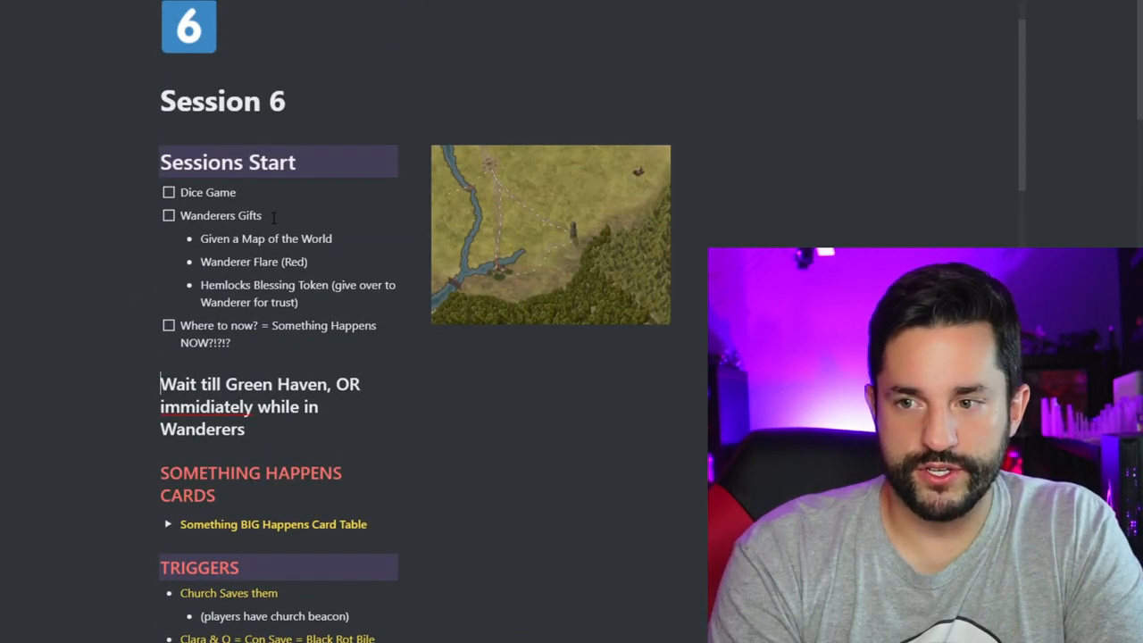
pyautogui.click(551, 234)
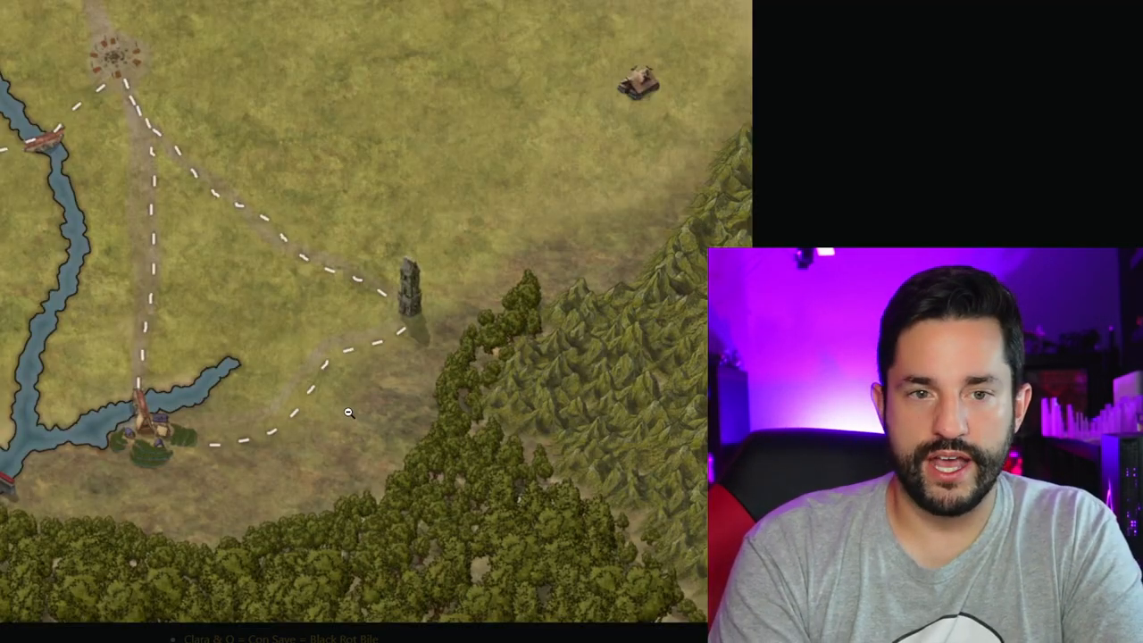
pyautogui.moveTo(632, 73)
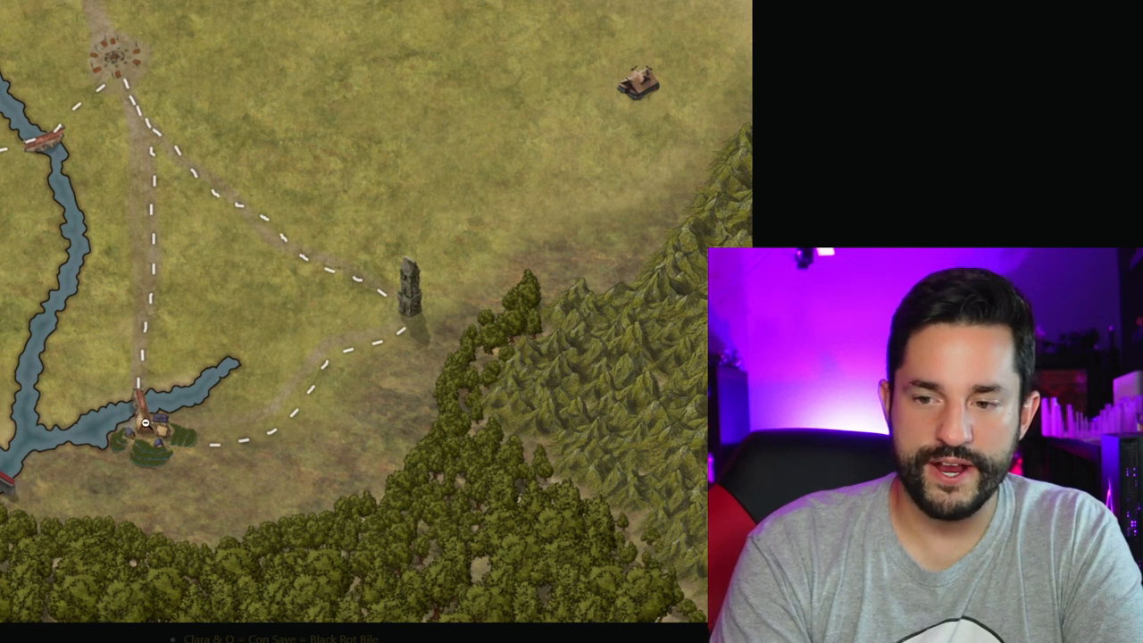
pyautogui.moveTo(397, 296)
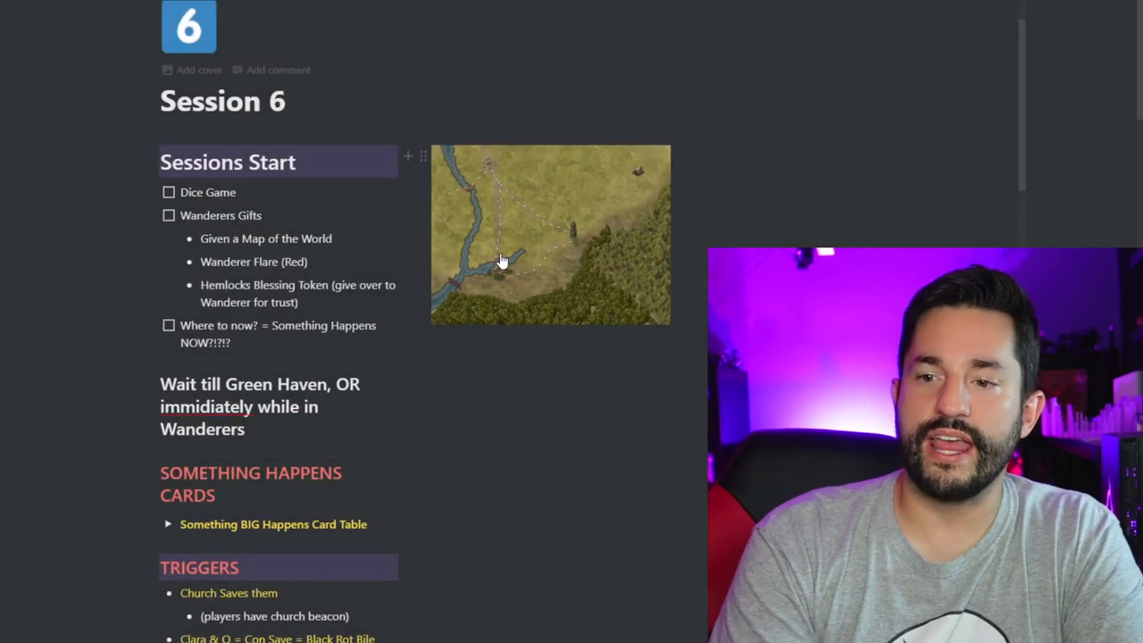
pyautogui.scroll(-3)
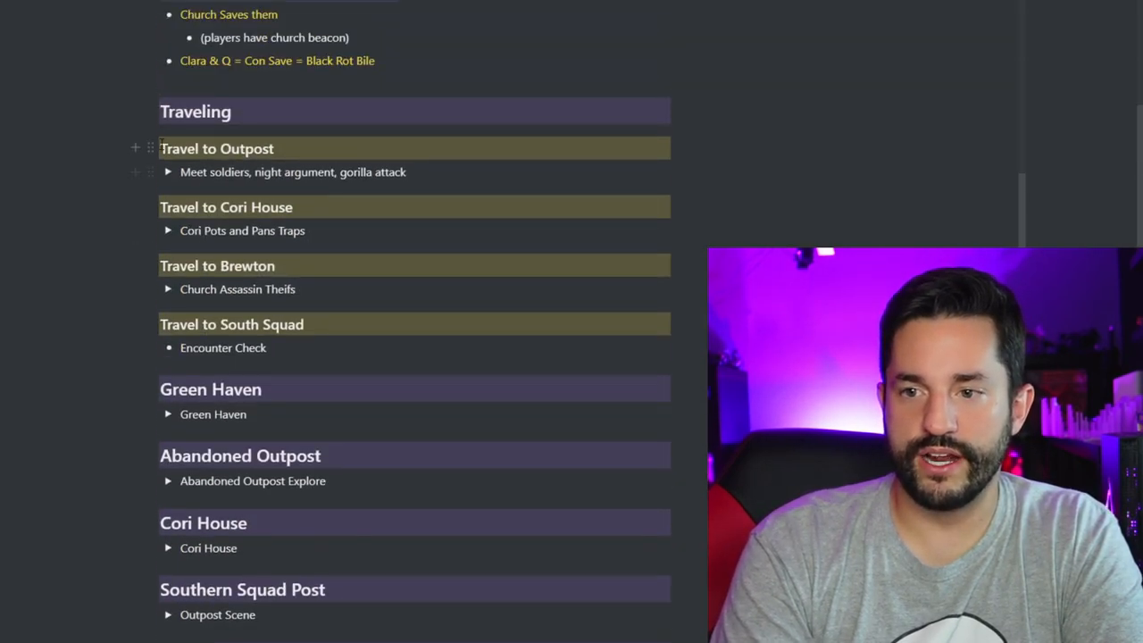
pyautogui.click(168, 172)
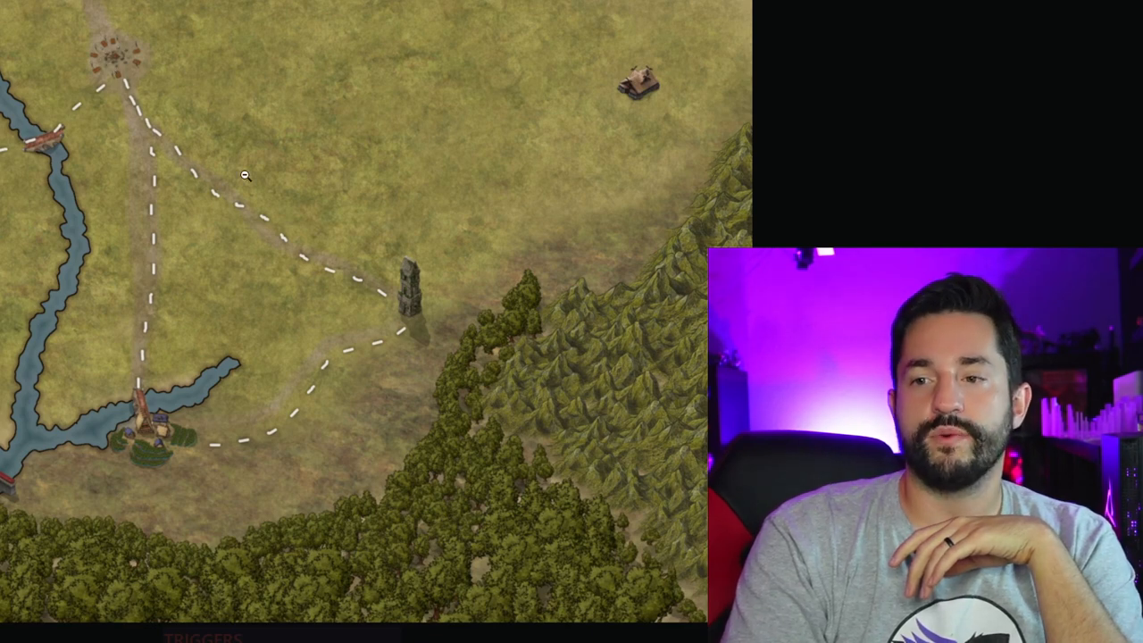
pyautogui.moveTo(389, 289)
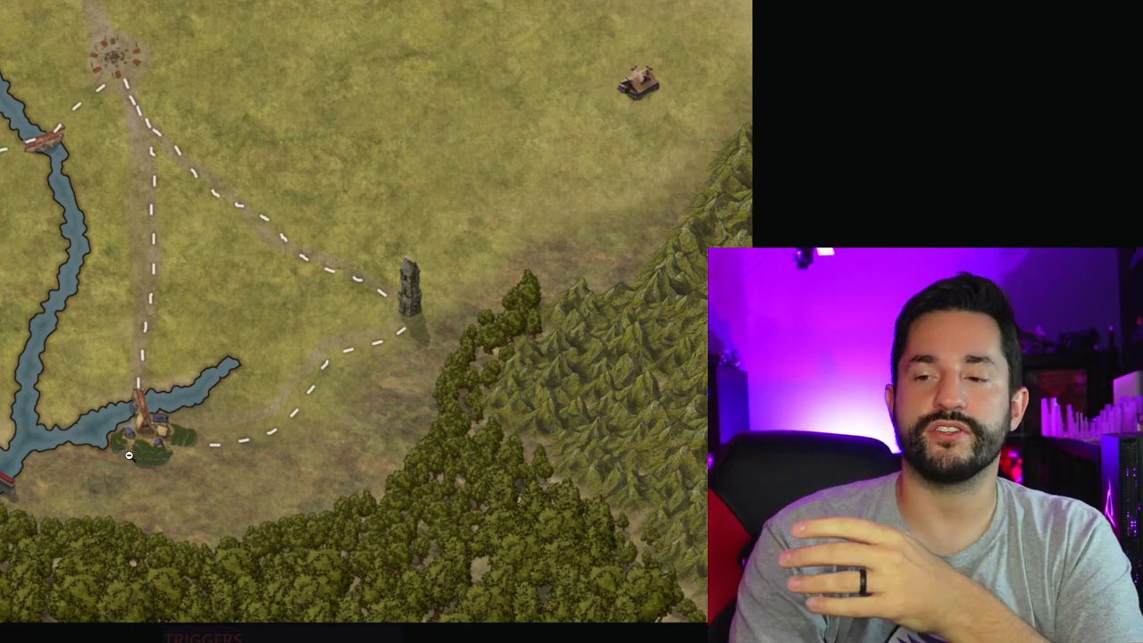
pyautogui.moveTo(413, 295)
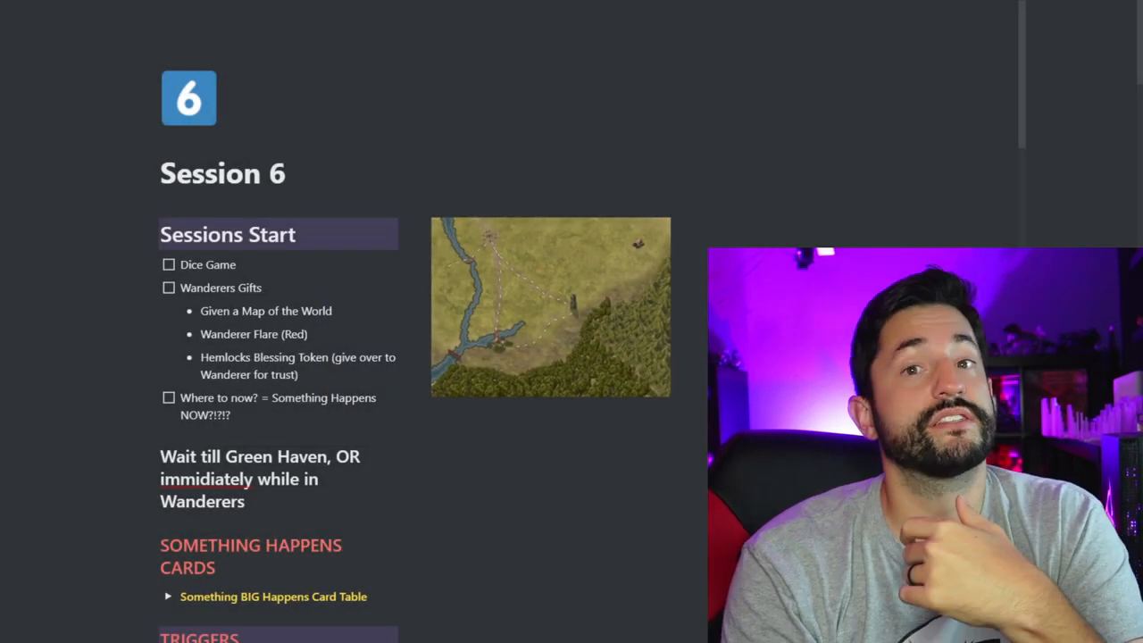
# Step: Scroll through the Tech Soldiers, First Night argument and 2nd Day canopy road notes
pyautogui.scroll(-3)
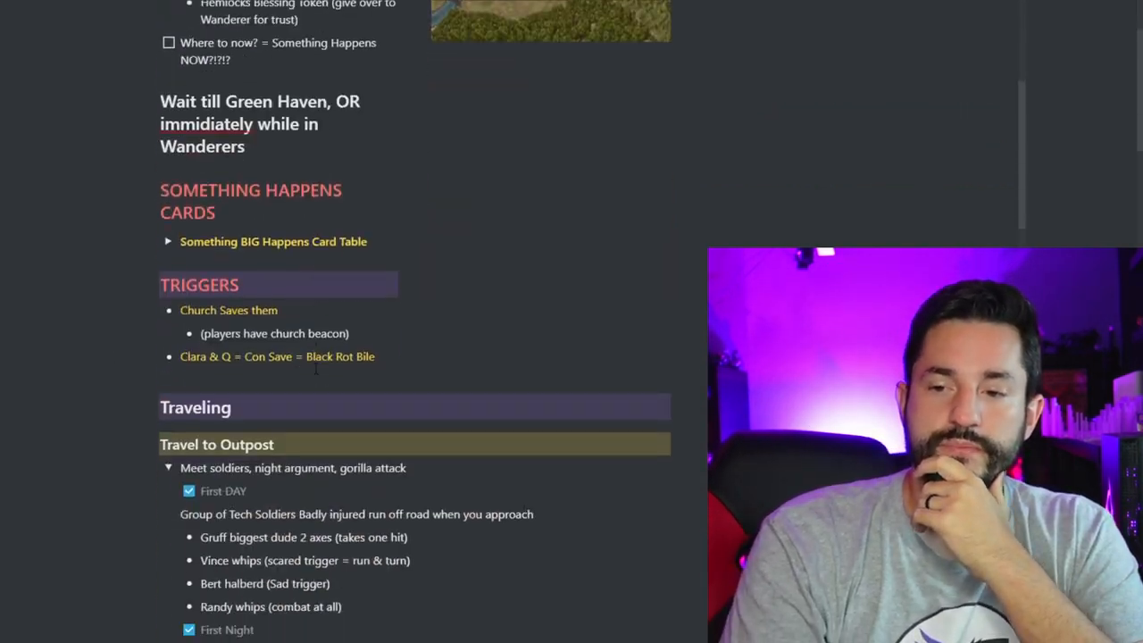
pyautogui.scroll(-3)
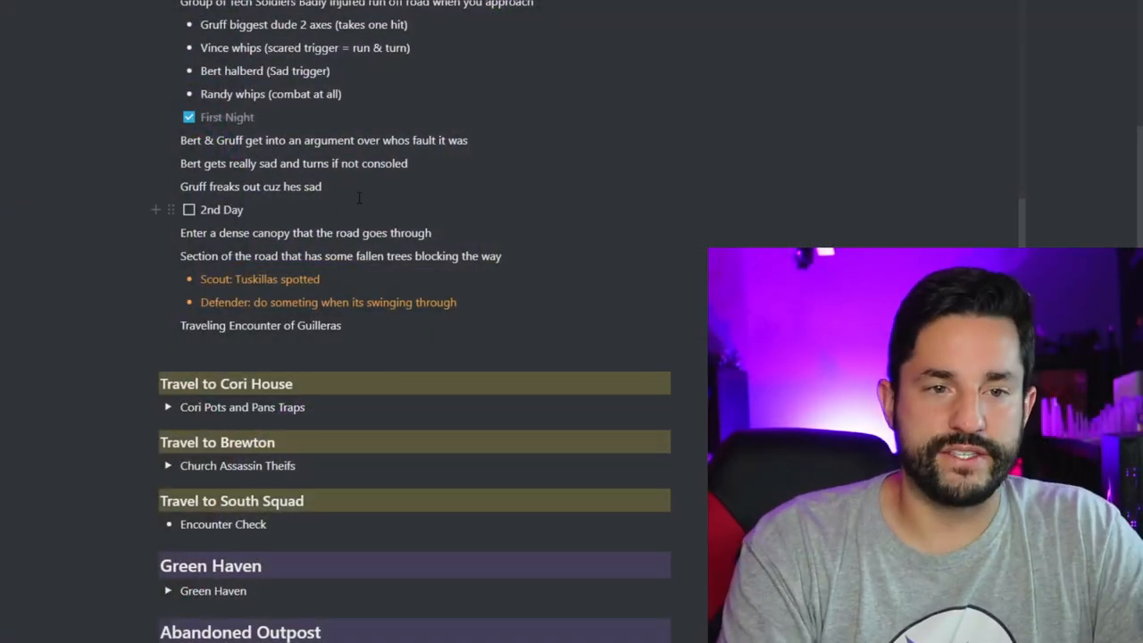
pyautogui.scroll(-3)
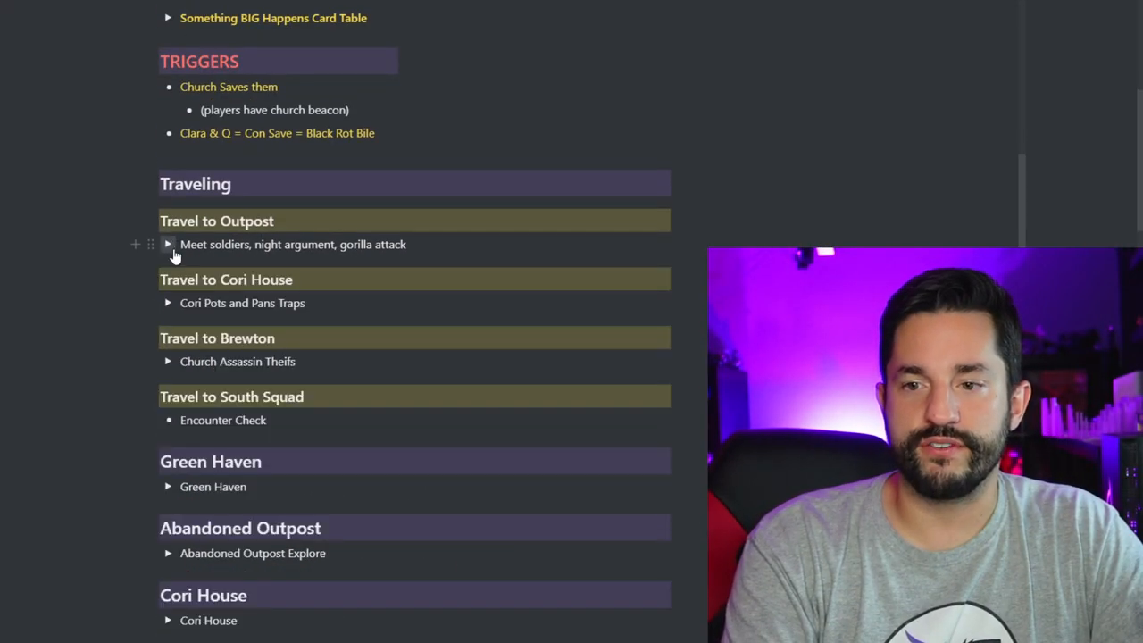
pyautogui.click(169, 553)
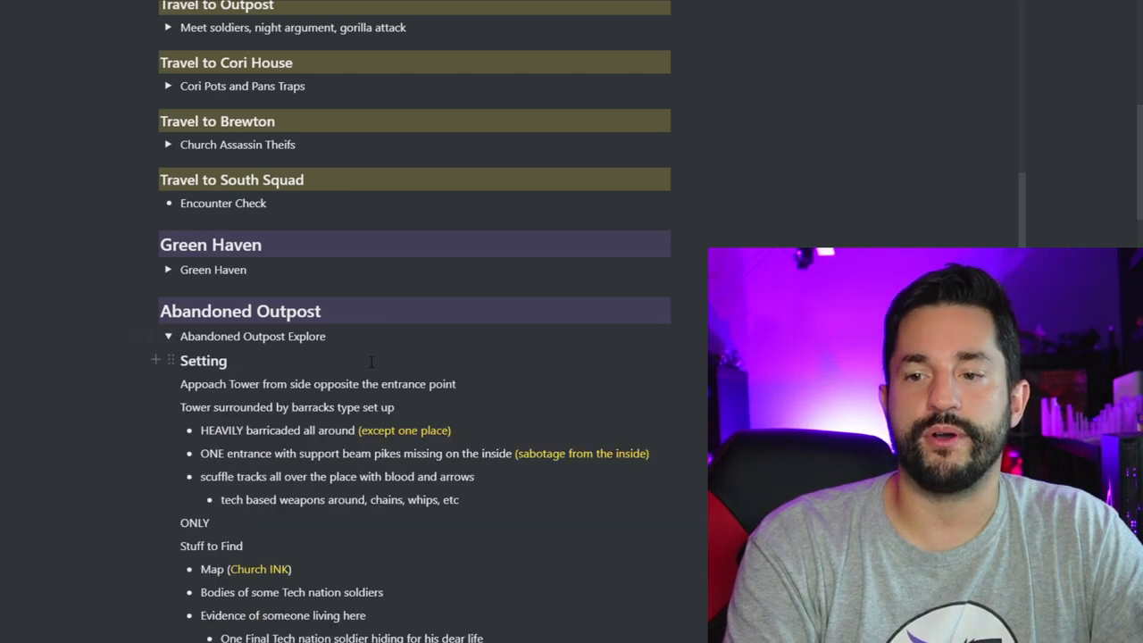
pyautogui.scroll(-3)
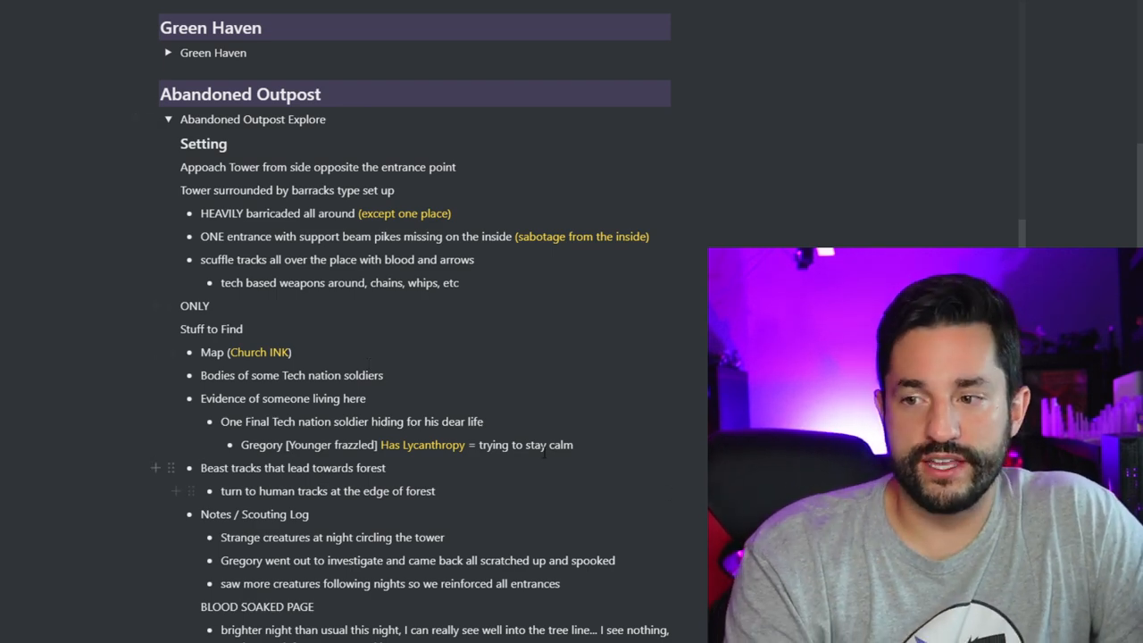
pyautogui.scroll(-3)
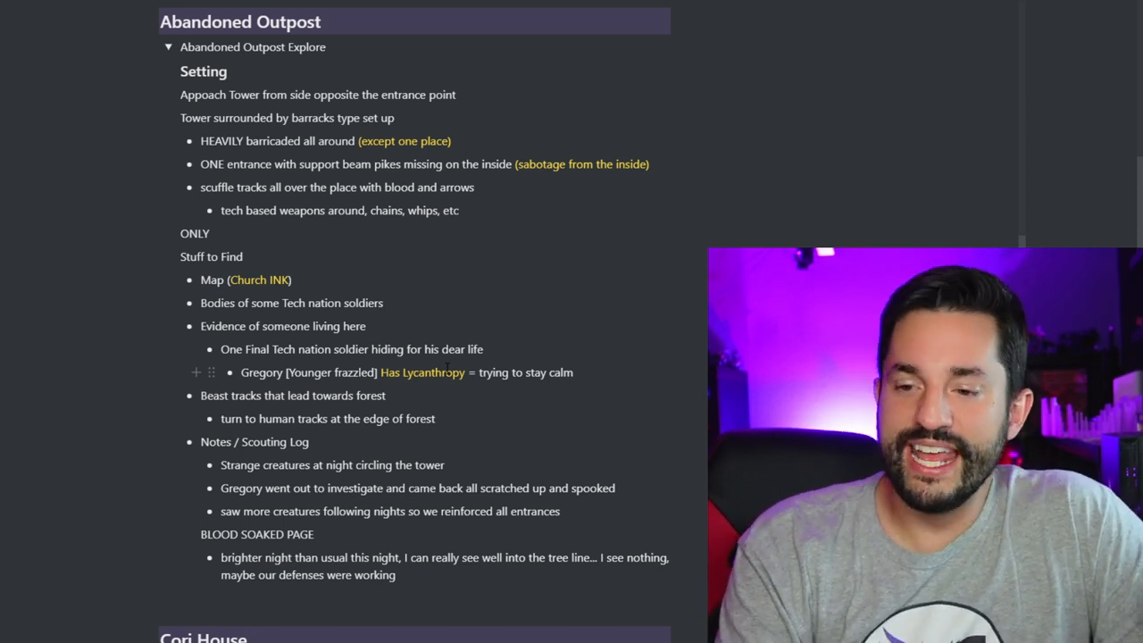
# Step: Collapse the Abandoned Outpost Explore toggle, leaving the location headings visible
pyautogui.click(168, 46)
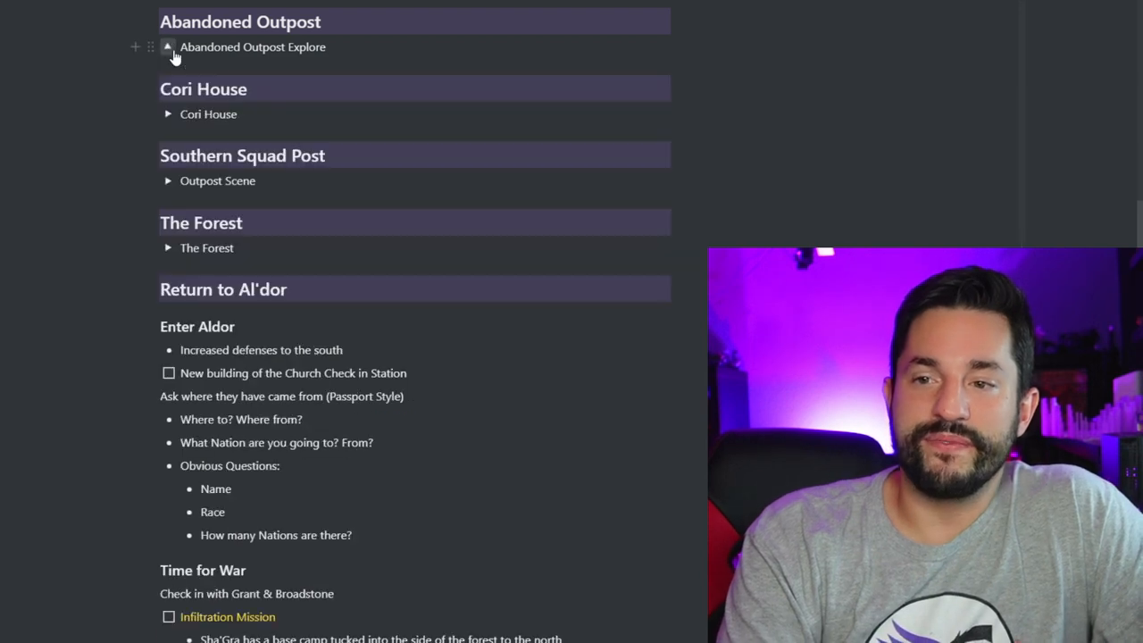
pyautogui.click(168, 47)
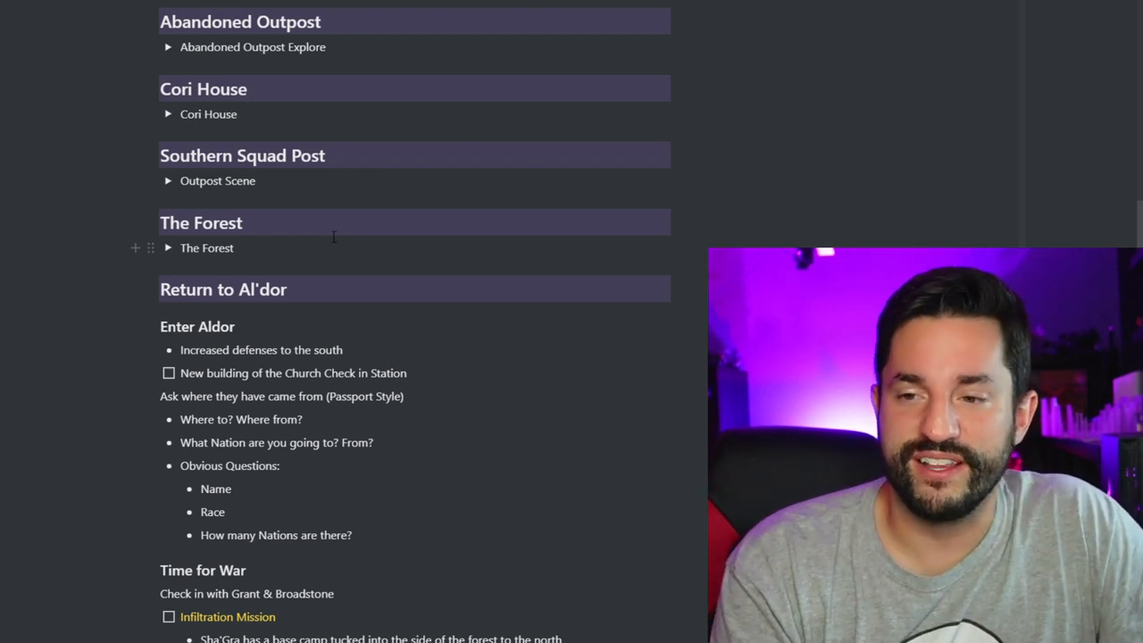
pyautogui.moveTo(210, 114)
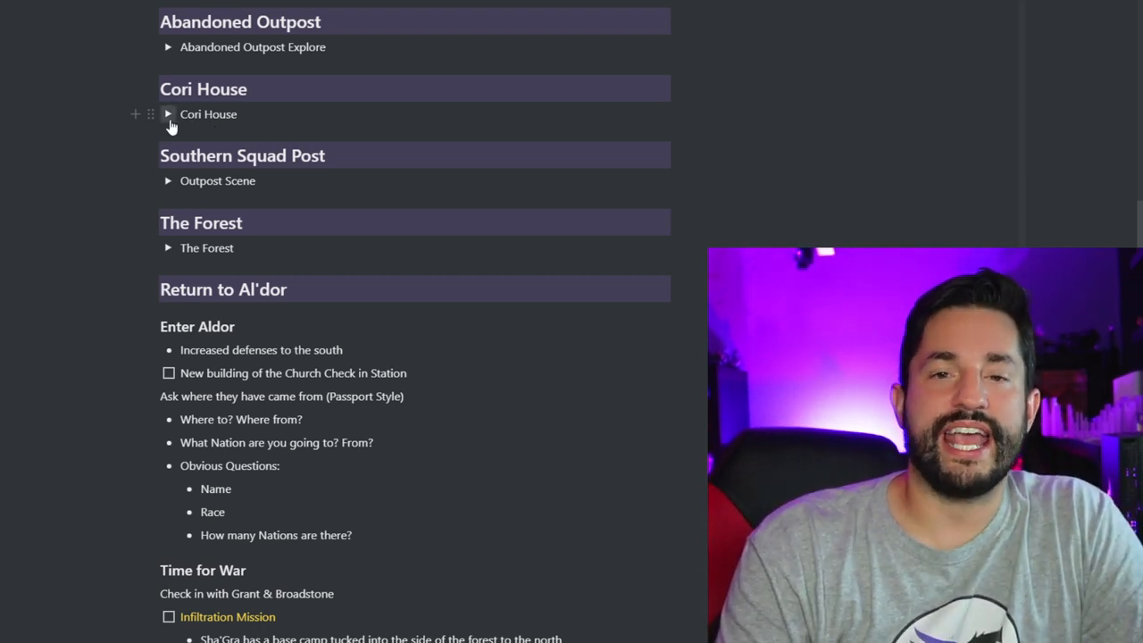
# Step: Expand the Cori House toggle and its nested Cori Memory checklist
pyautogui.click(168, 114)
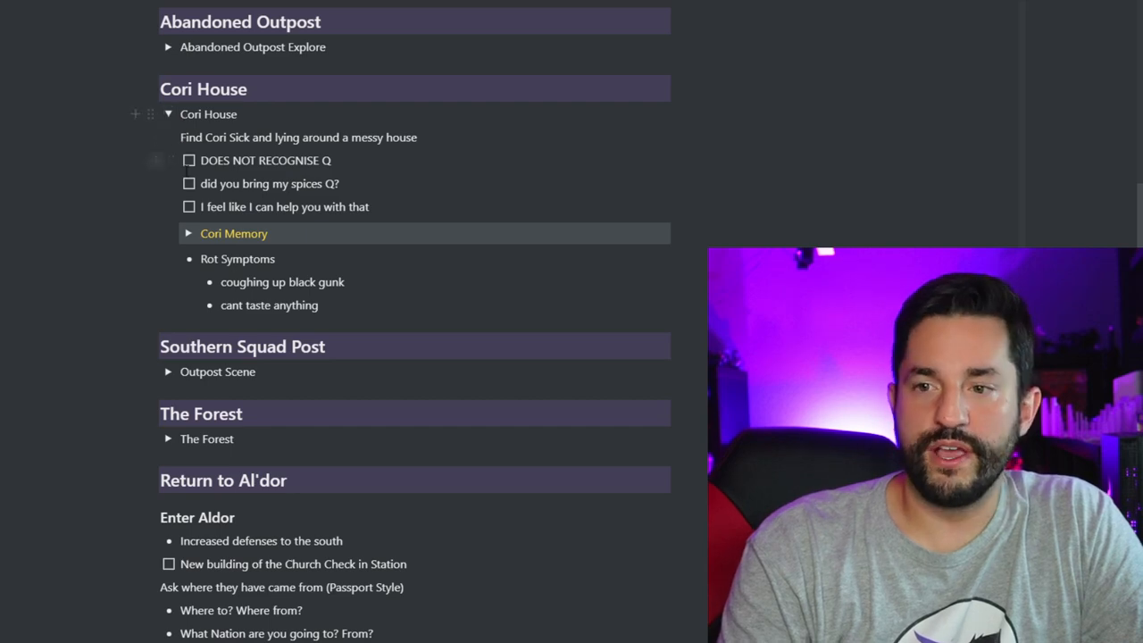
pyautogui.click(188, 233)
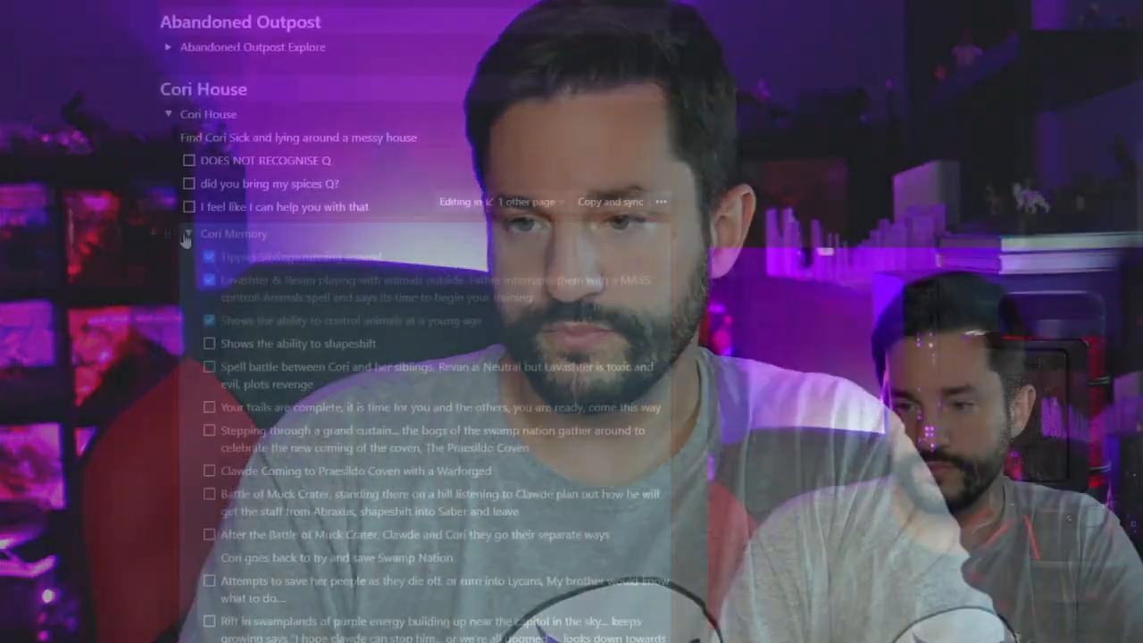
# Step: Collapse the Cori Memory toggle to show Rot Symptoms and later locations
pyautogui.scroll(-3)
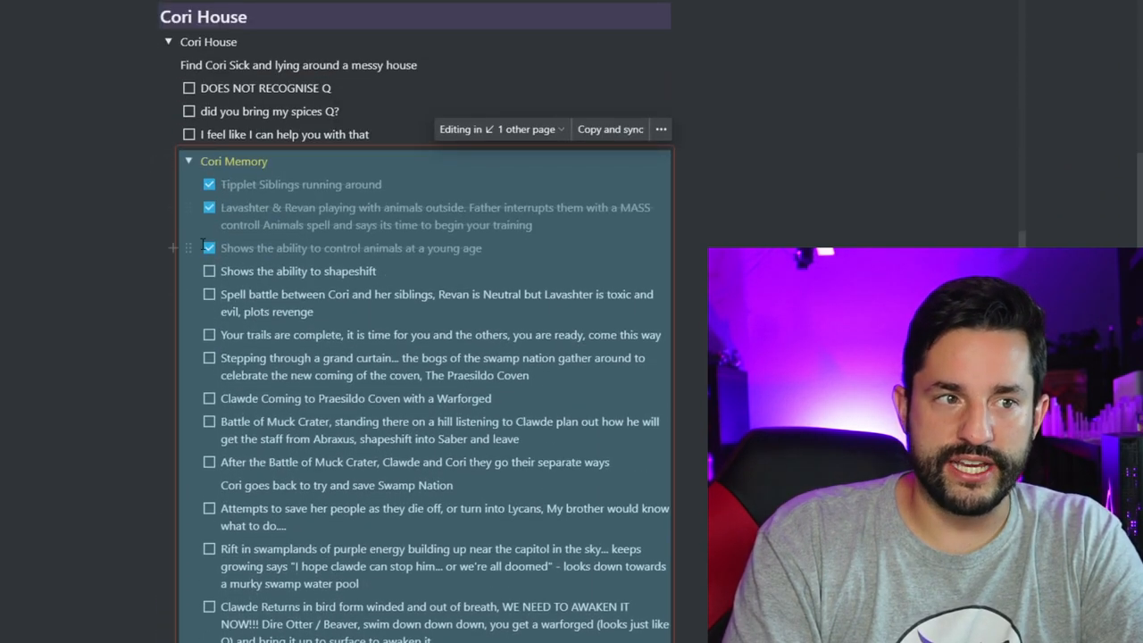
pyautogui.click(189, 161)
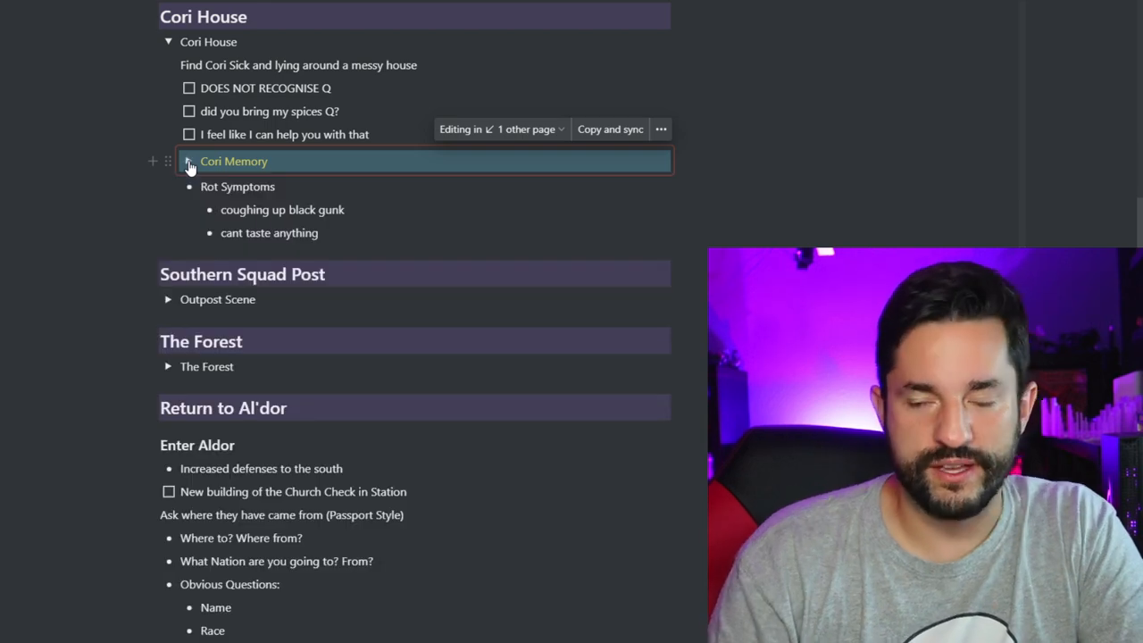